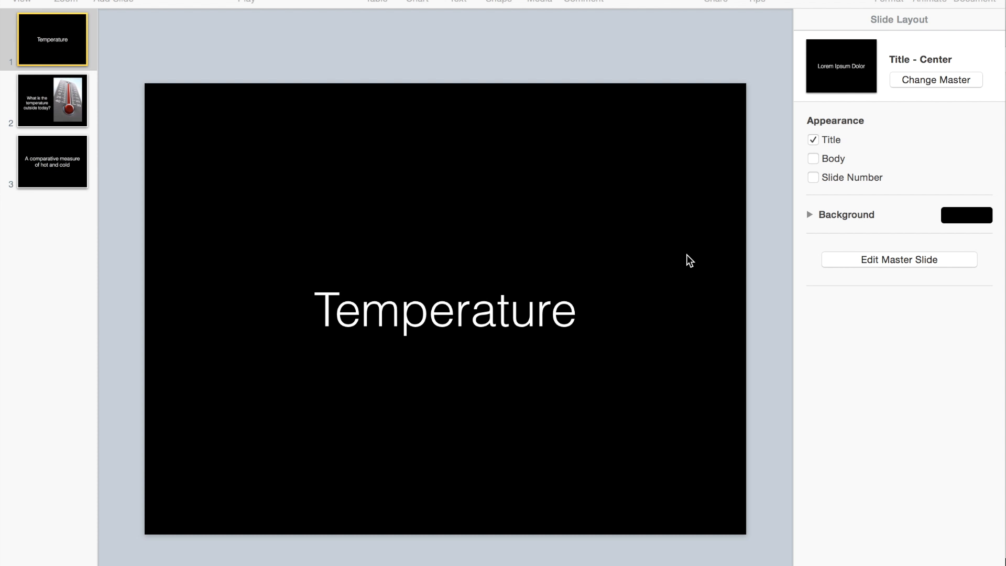
{"action": "mouse_move", "coordinate": [42, 157]}
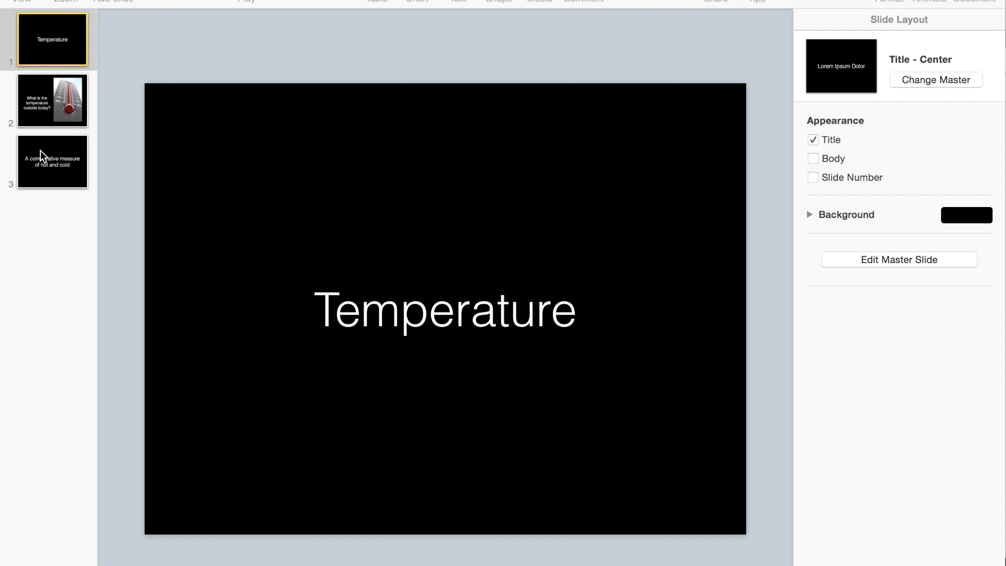
Step: Review the thermometer question and definition slides, then return to the Temperature title slide
{"action": "left_click", "coordinate": [52, 101]}
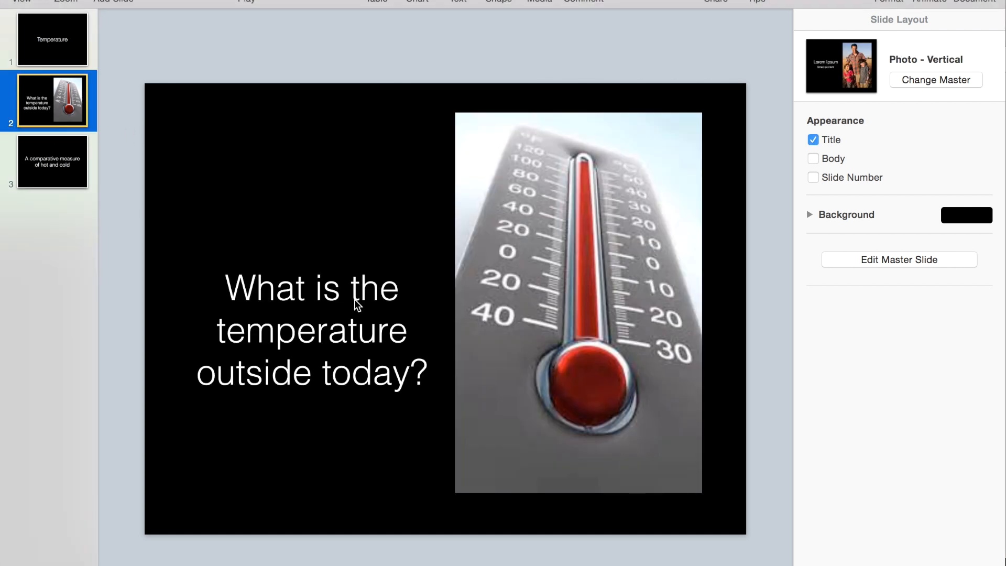
{"action": "mouse_move", "coordinate": [523, 350]}
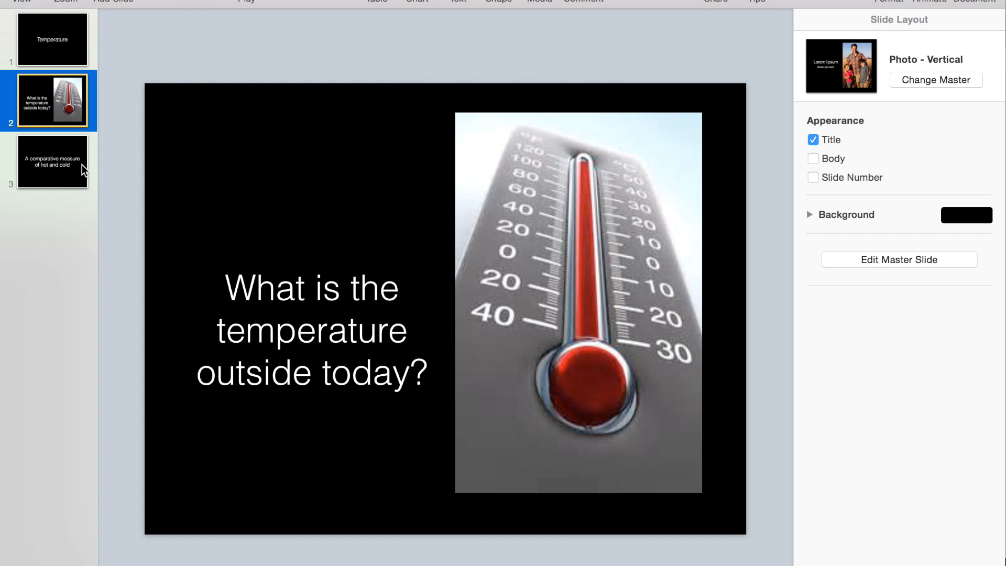
{"action": "left_click", "coordinate": [52, 161]}
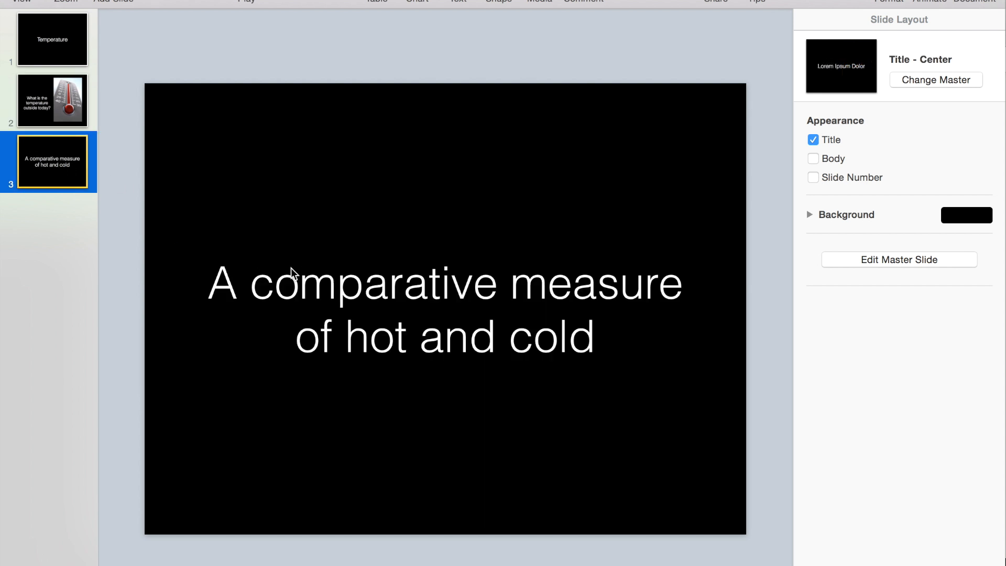
{"action": "left_click", "coordinate": [52, 39]}
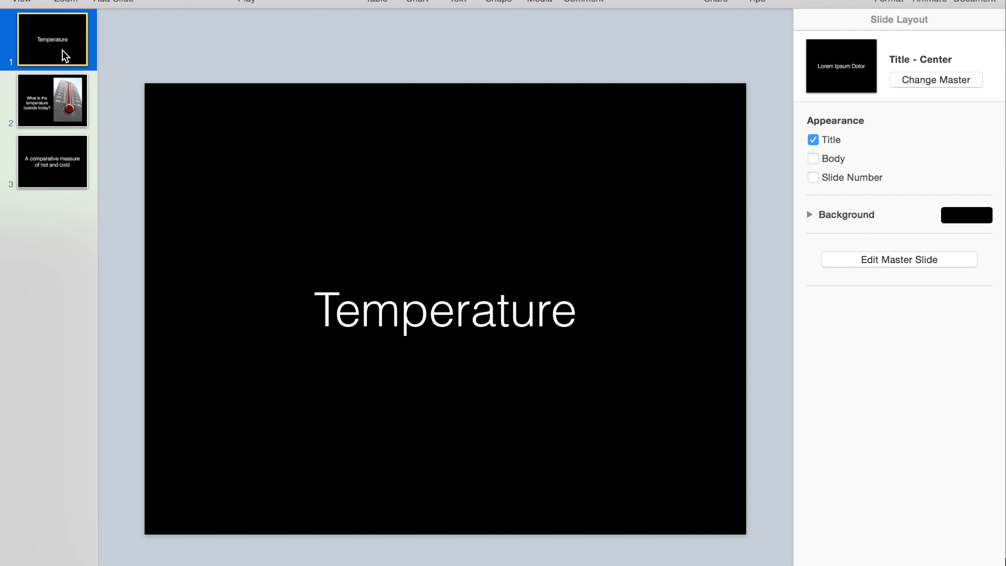
{"action": "mouse_move", "coordinate": [63, 165]}
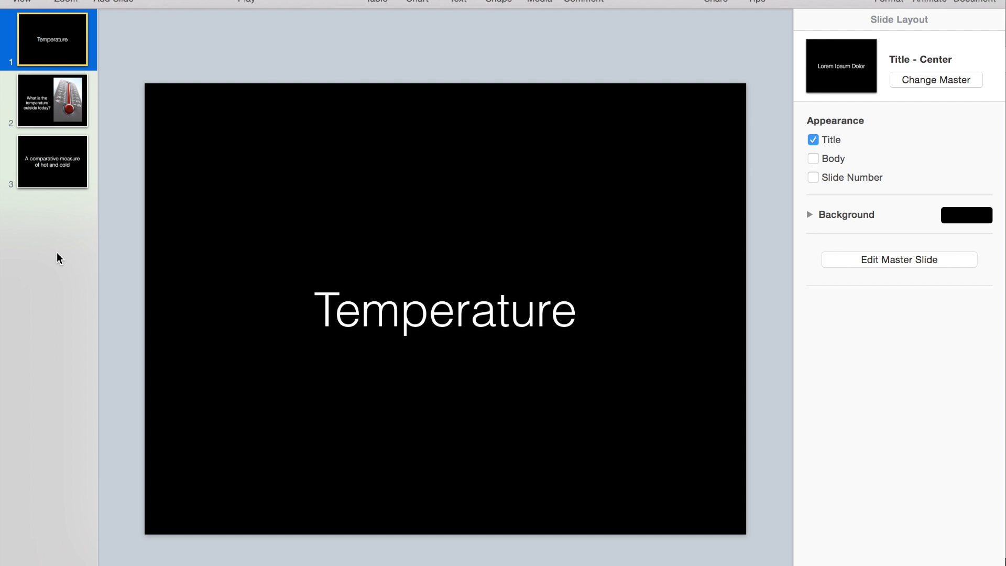
{"action": "mouse_move", "coordinate": [112, 270]}
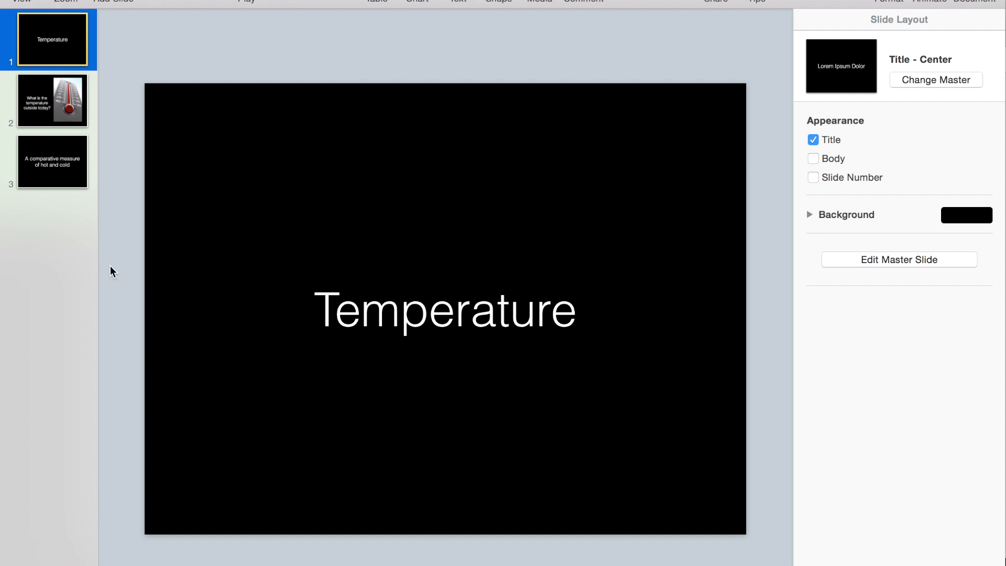
Step: Add a link on the Temperature title box targeting a specific numbered slide chosen from the slide list
{"action": "left_click", "coordinate": [446, 309]}
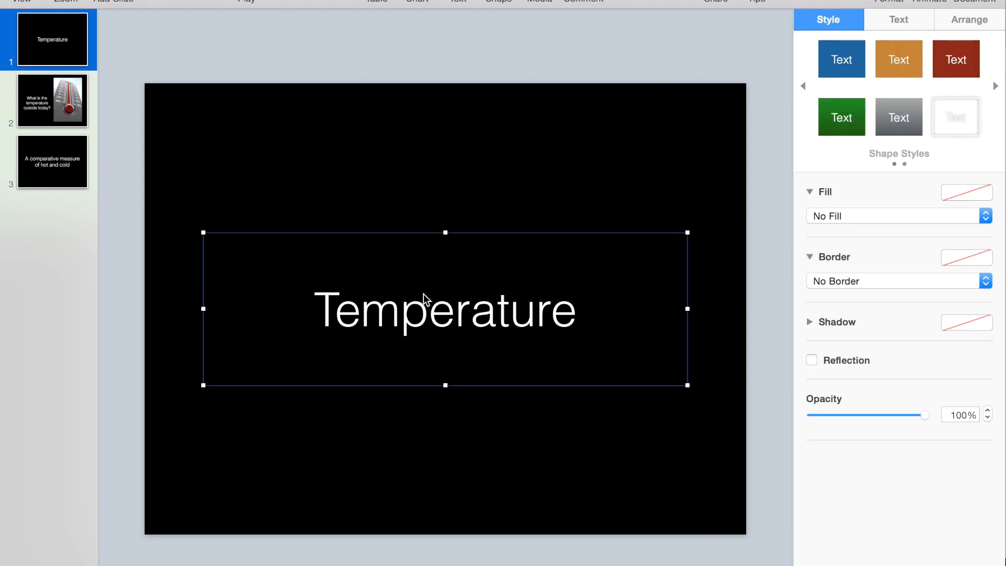
{"action": "mouse_move", "coordinate": [518, 277]}
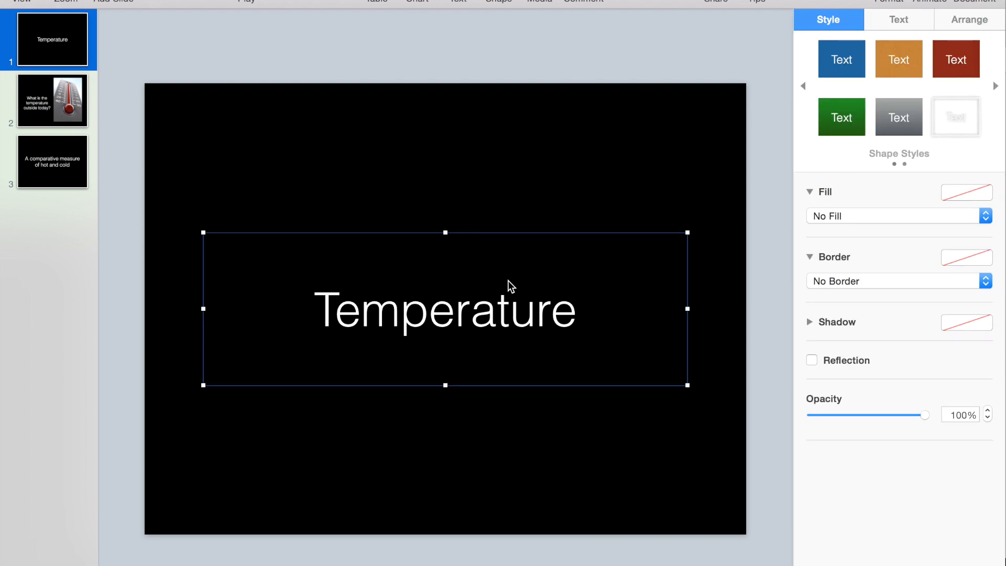
{"action": "right_click", "coordinate": [445, 310]}
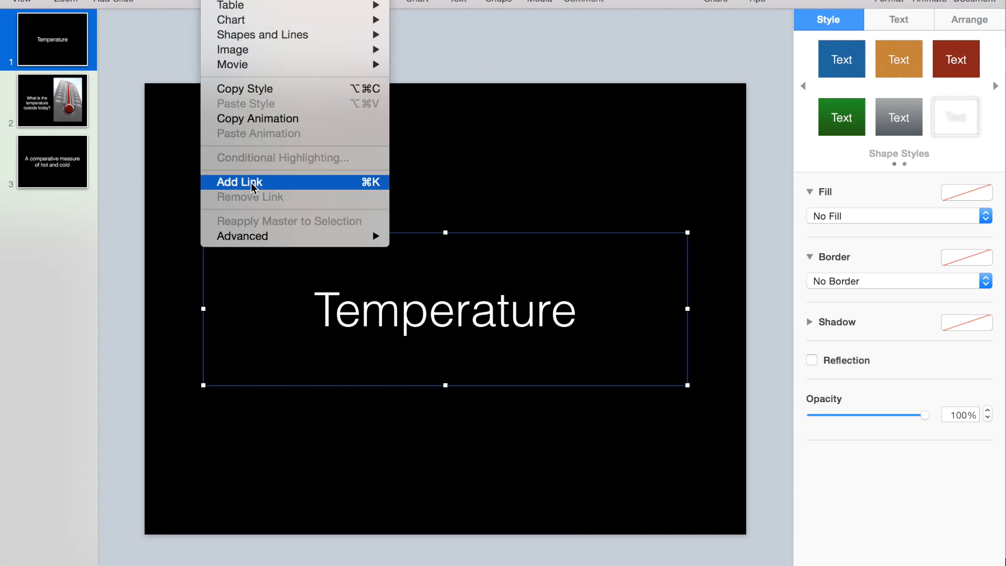
{"action": "left_click", "coordinate": [239, 182]}
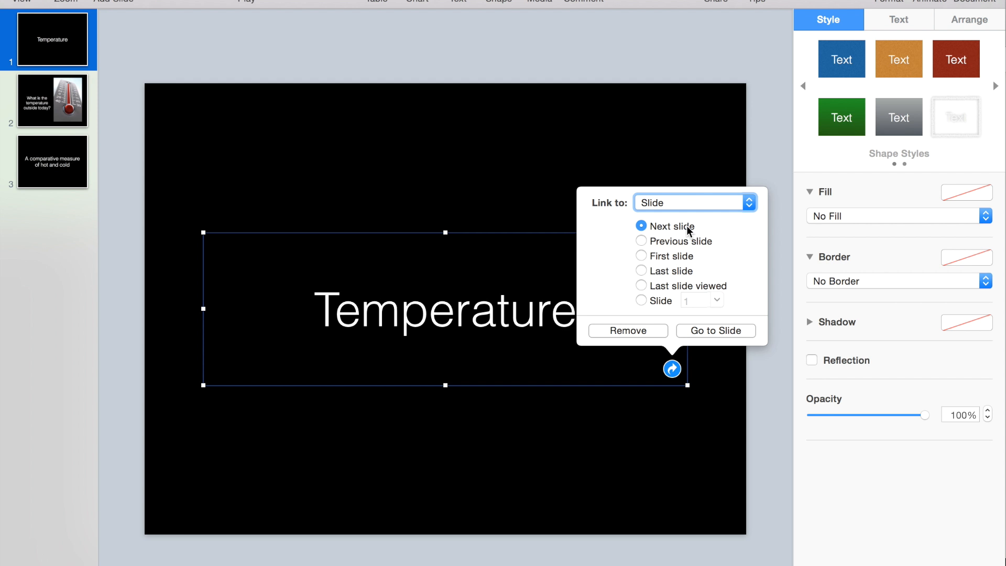
{"action": "mouse_move", "coordinate": [152, 115]}
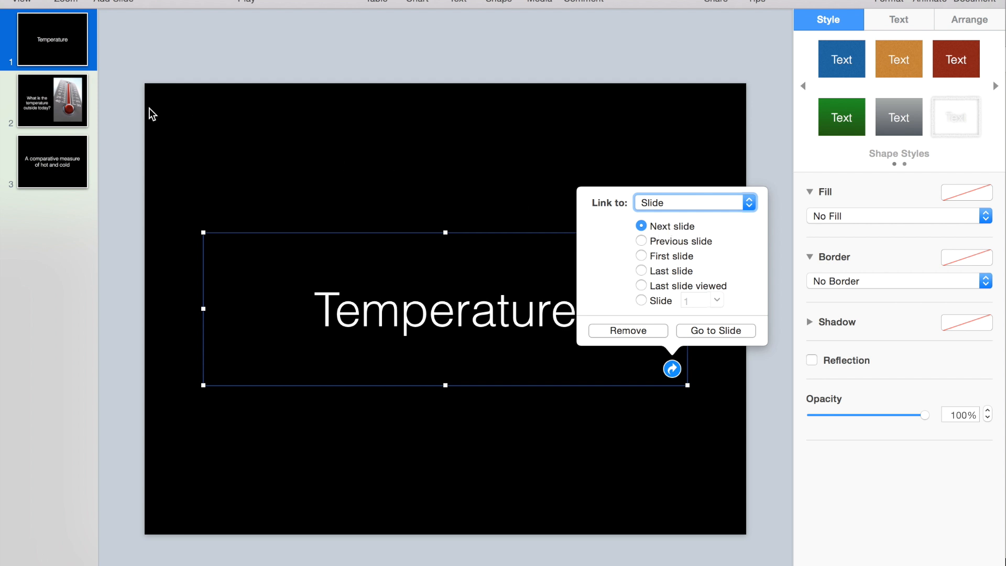
{"action": "mouse_move", "coordinate": [64, 87]}
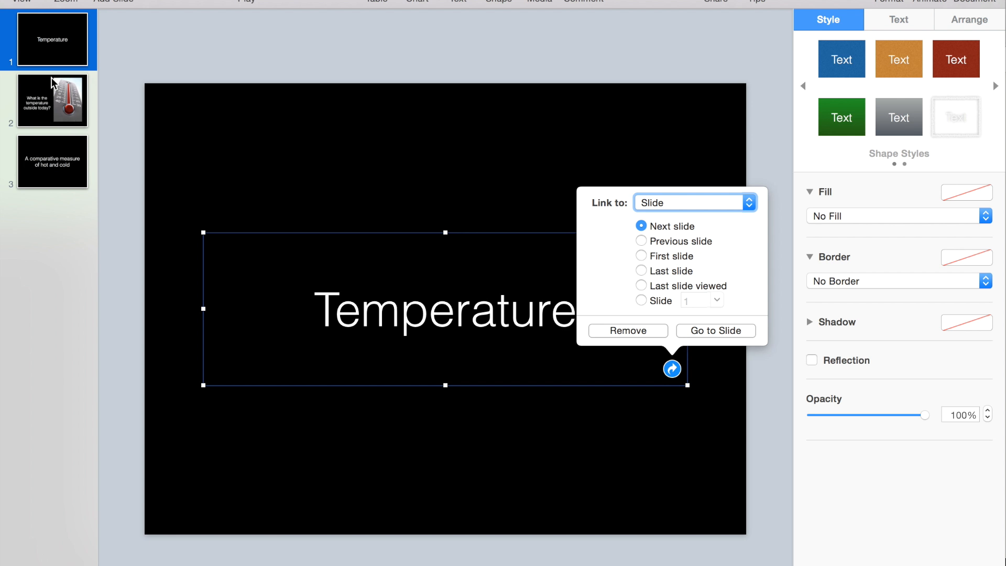
{"action": "mouse_move", "coordinate": [589, 288]}
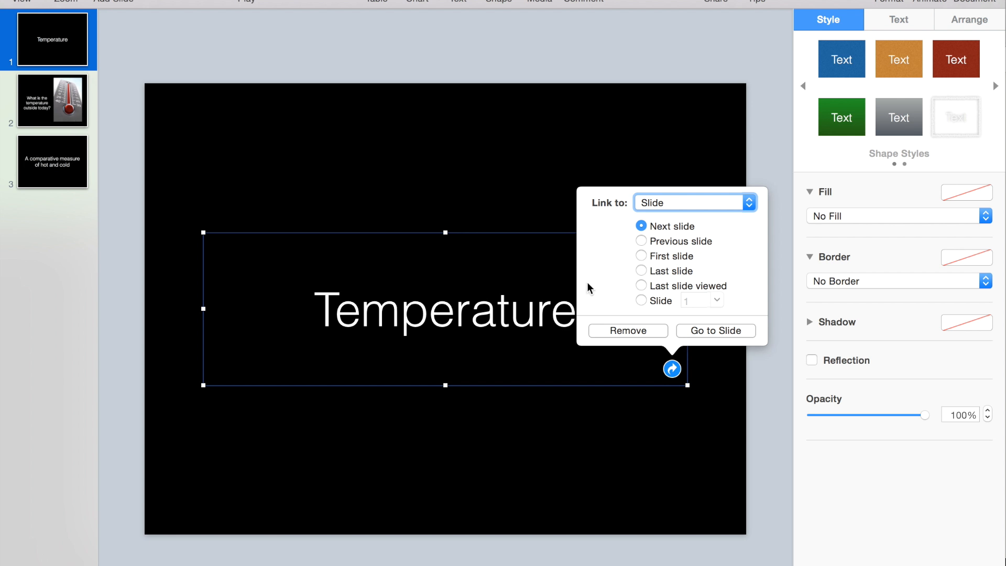
{"action": "left_click", "coordinate": [641, 301]}
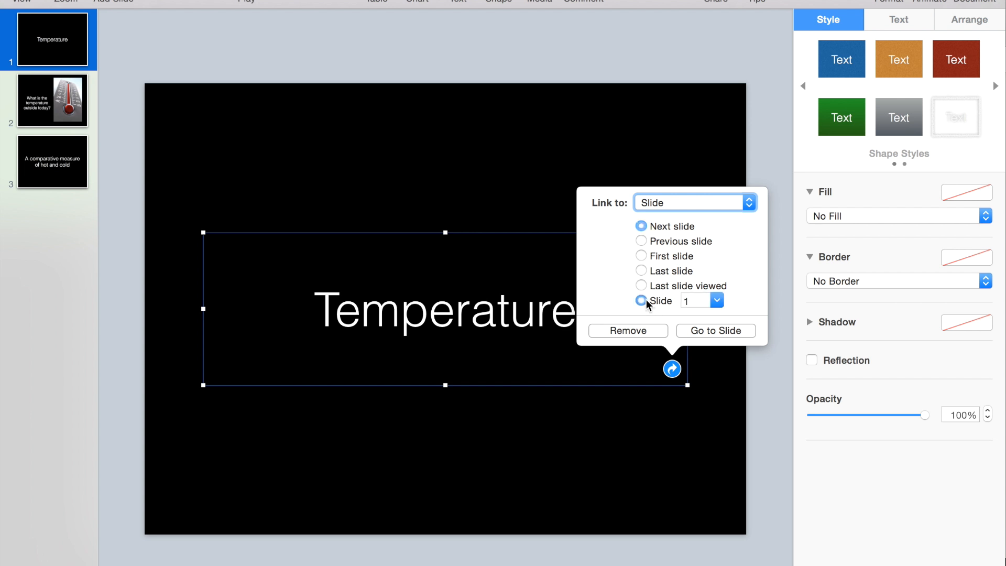
{"action": "left_click", "coordinate": [641, 301]}
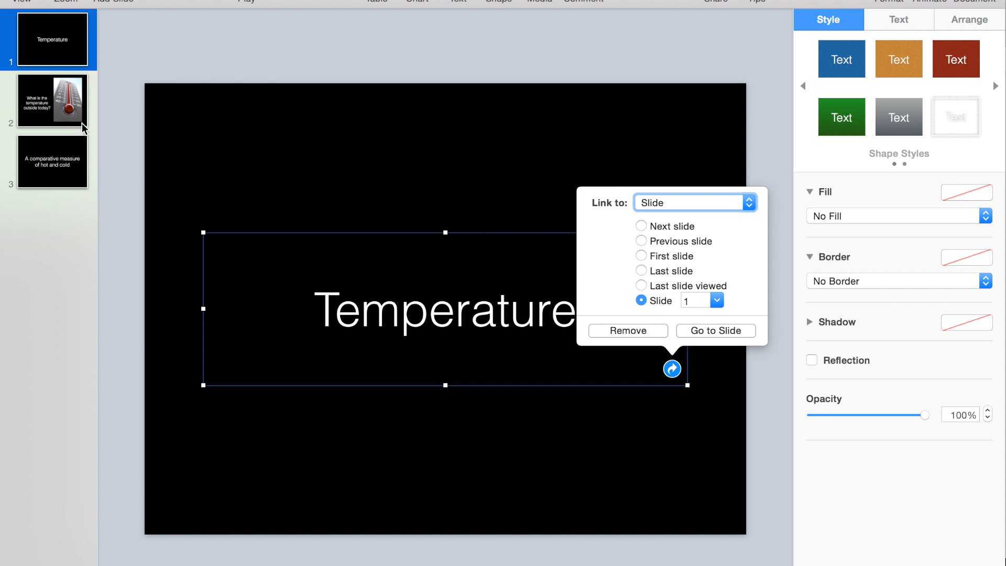
{"action": "mouse_move", "coordinate": [90, 182]}
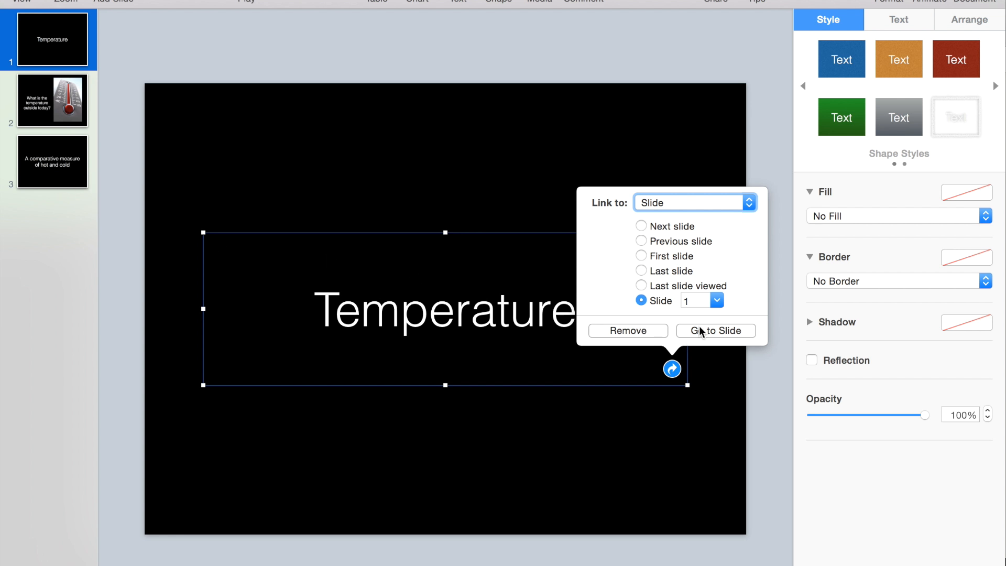
{"action": "left_click", "coordinate": [717, 301]}
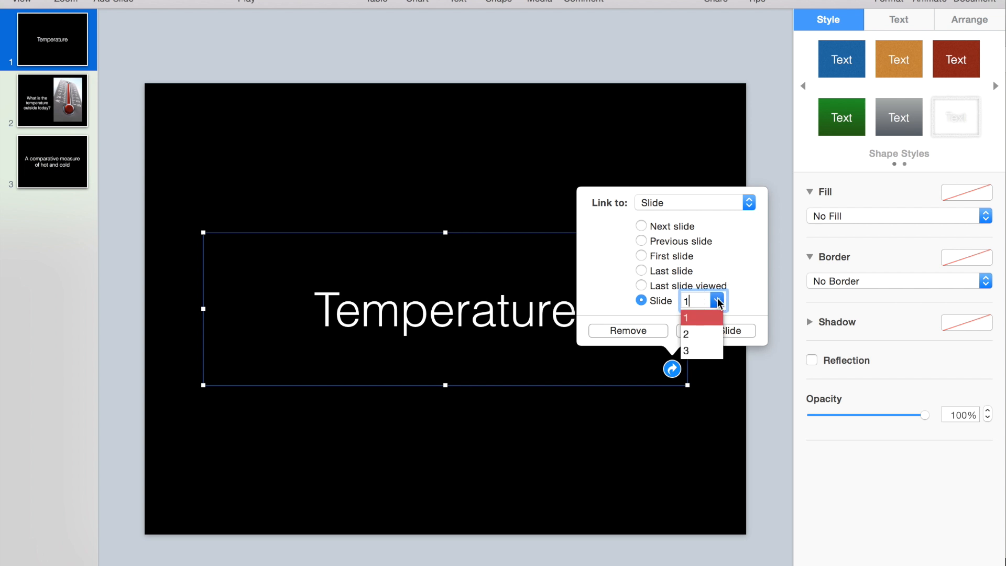
{"action": "left_click", "coordinate": [686, 351]}
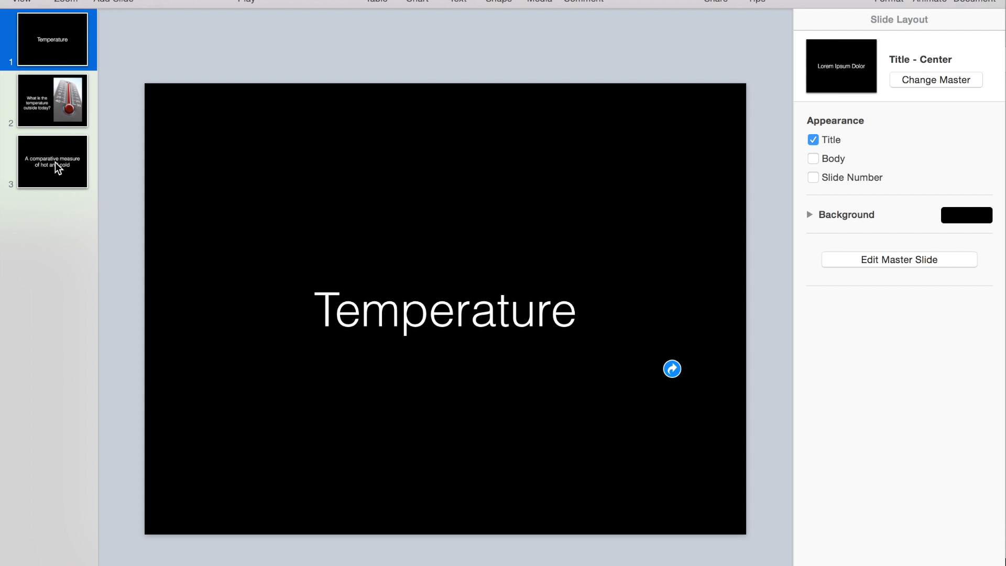
Step: Add a link on slide 3's definition text targeting a numbered slide from the slide list
{"action": "left_click", "coordinate": [53, 161]}
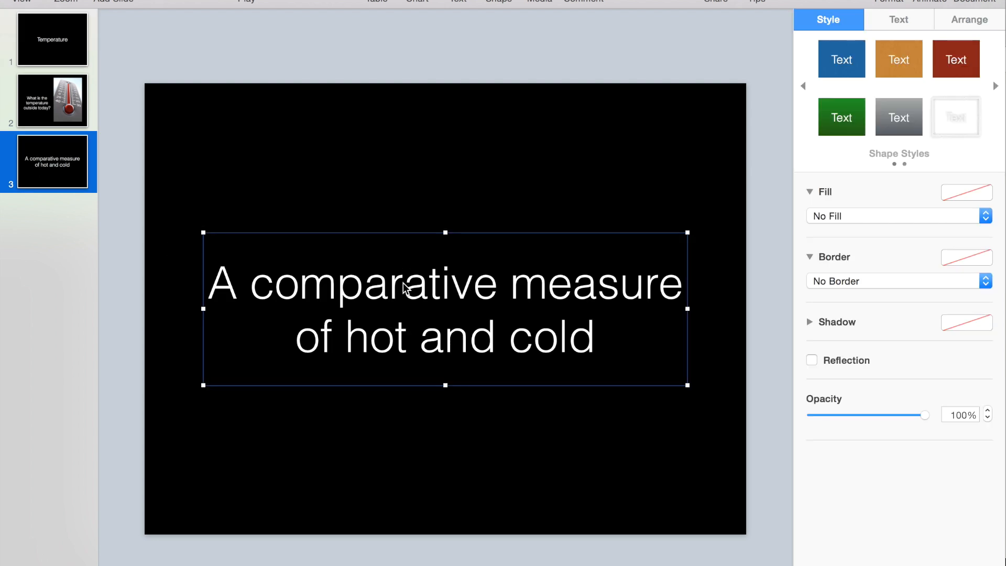
{"action": "right_click", "coordinate": [406, 287]}
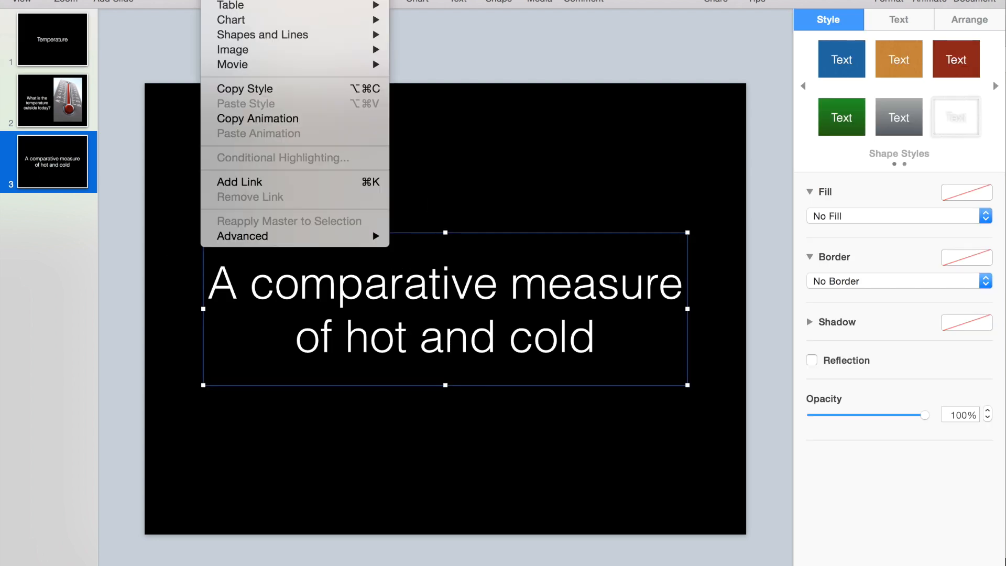
{"action": "left_click", "coordinate": [239, 181]}
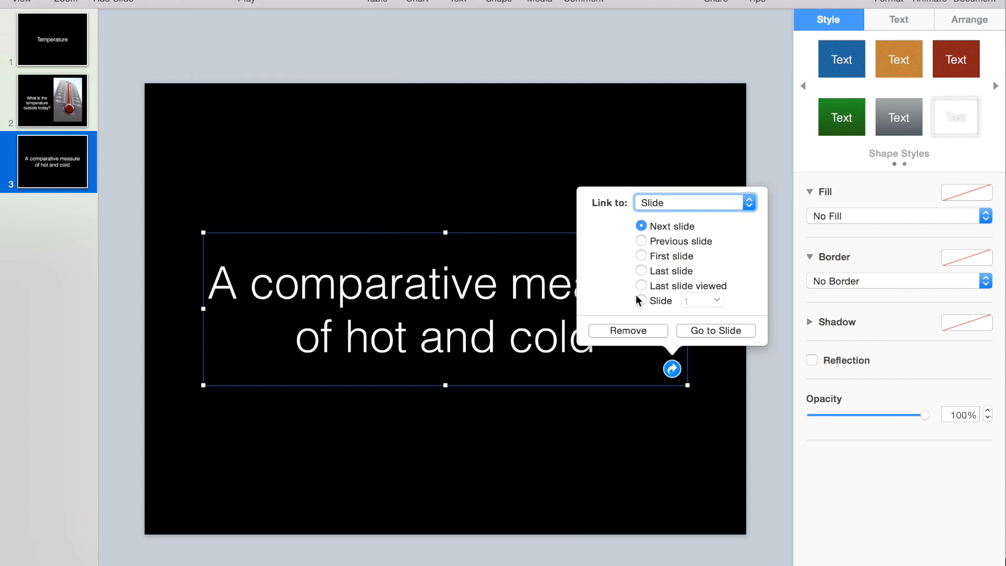
{"action": "left_click", "coordinate": [642, 301]}
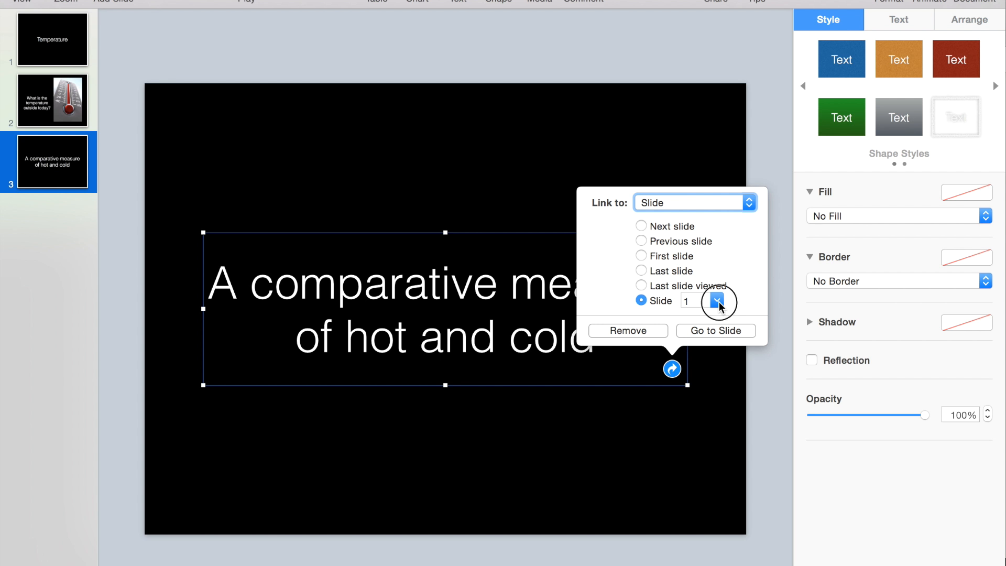
{"action": "left_click", "coordinate": [719, 298]}
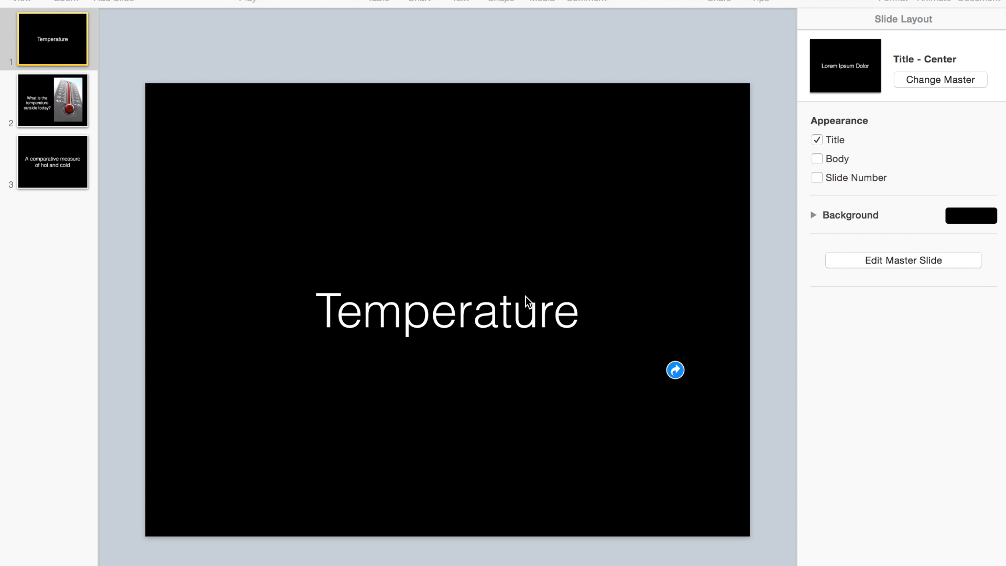
{"action": "mouse_move", "coordinate": [310, 147]}
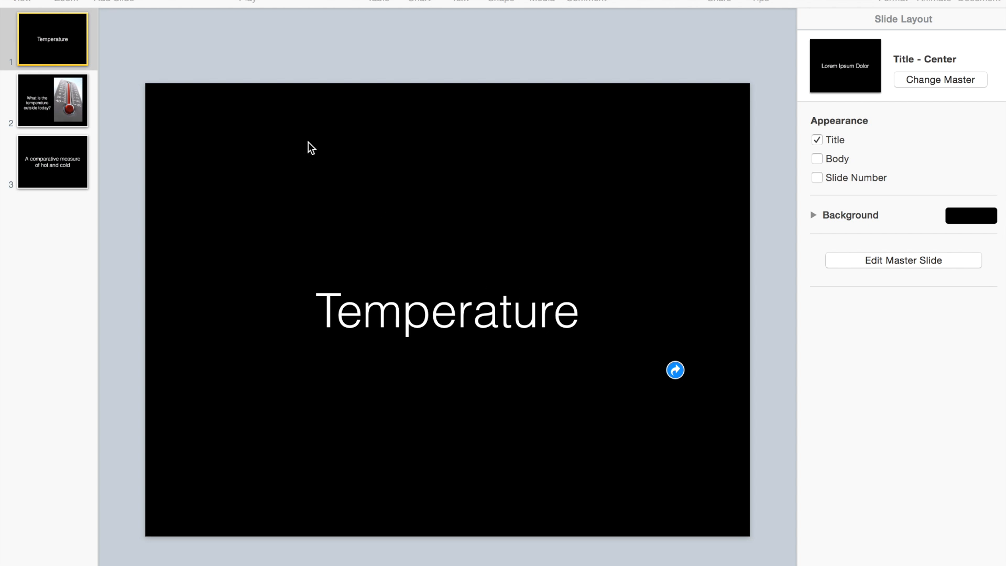
{"action": "mouse_move", "coordinate": [279, 155]}
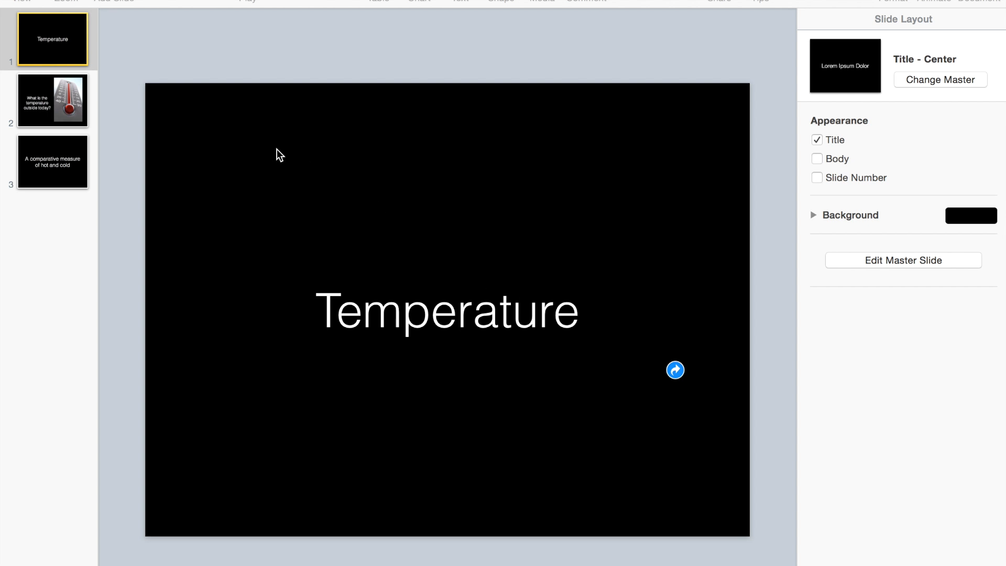
Step: Show the definition slide (slide 3) and bring up the Play menu for slideshow options
{"action": "left_click", "coordinate": [53, 39]}
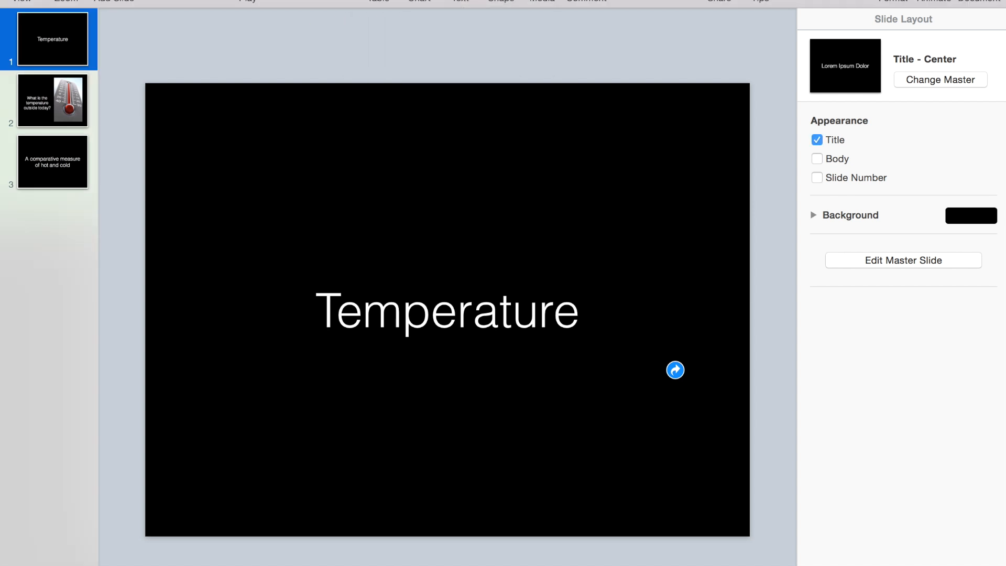
{"action": "left_click", "coordinate": [53, 161]}
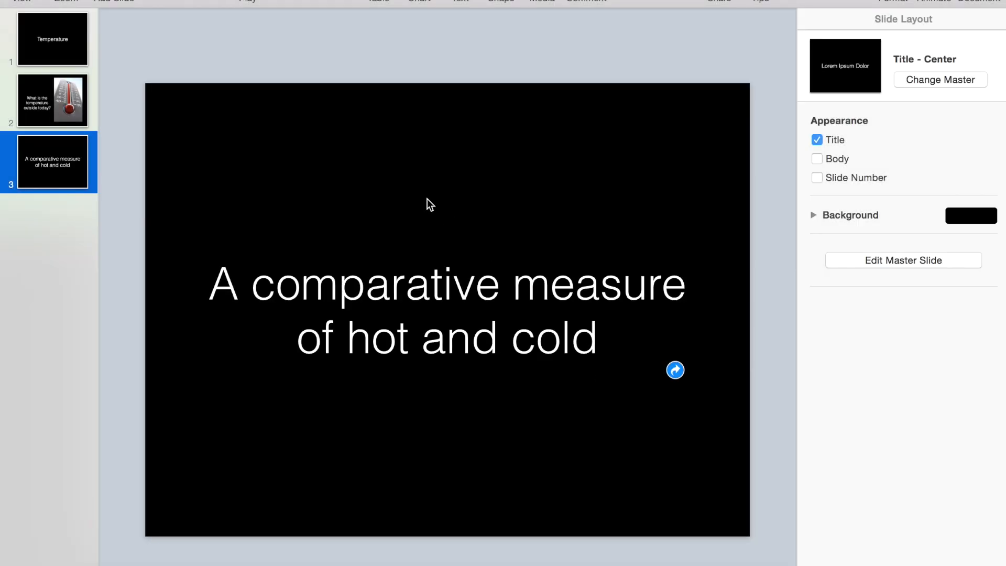
{"action": "mouse_move", "coordinate": [483, 173]}
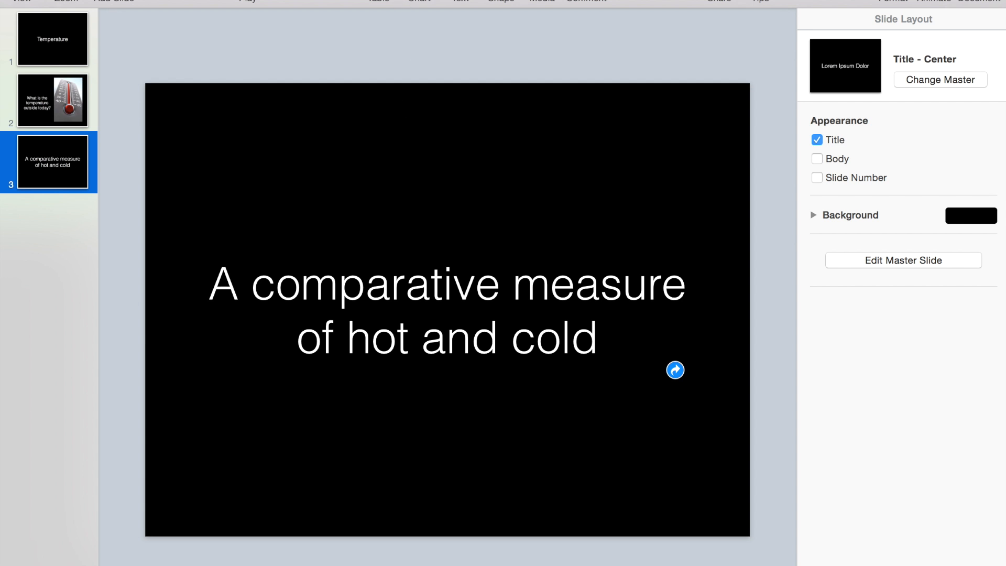
{"action": "left_click", "coordinate": [248, 1]}
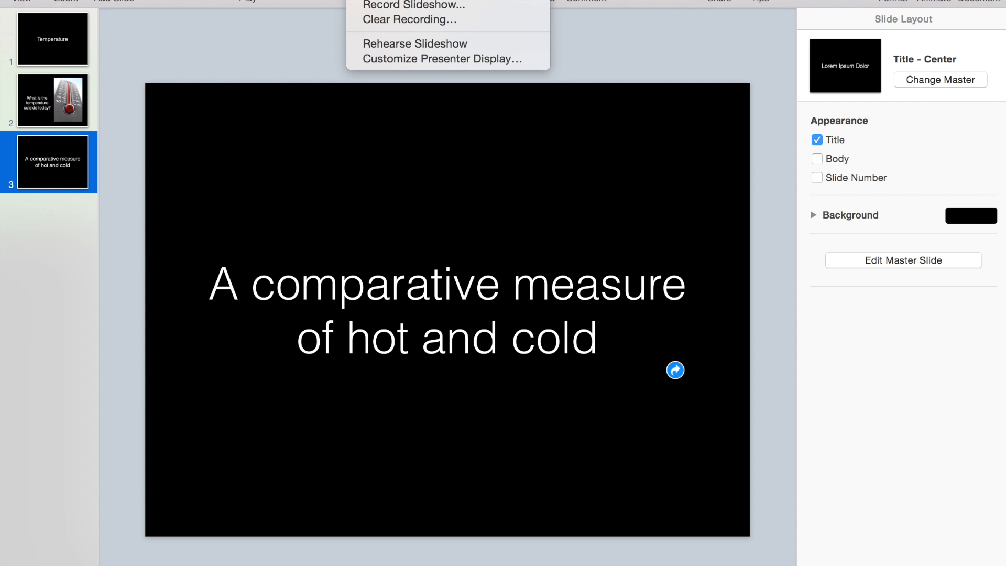
{"action": "mouse_move", "coordinate": [414, 5]}
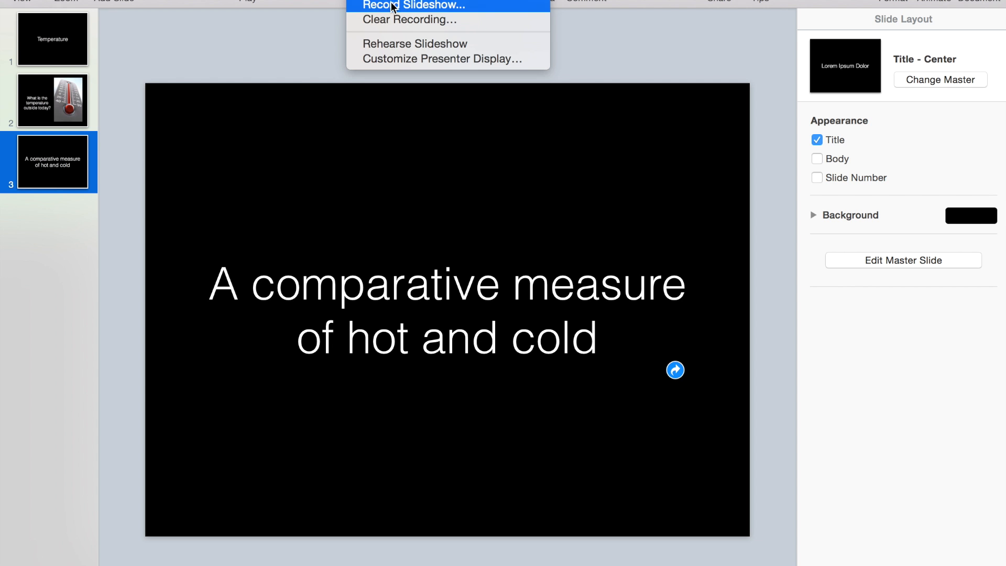